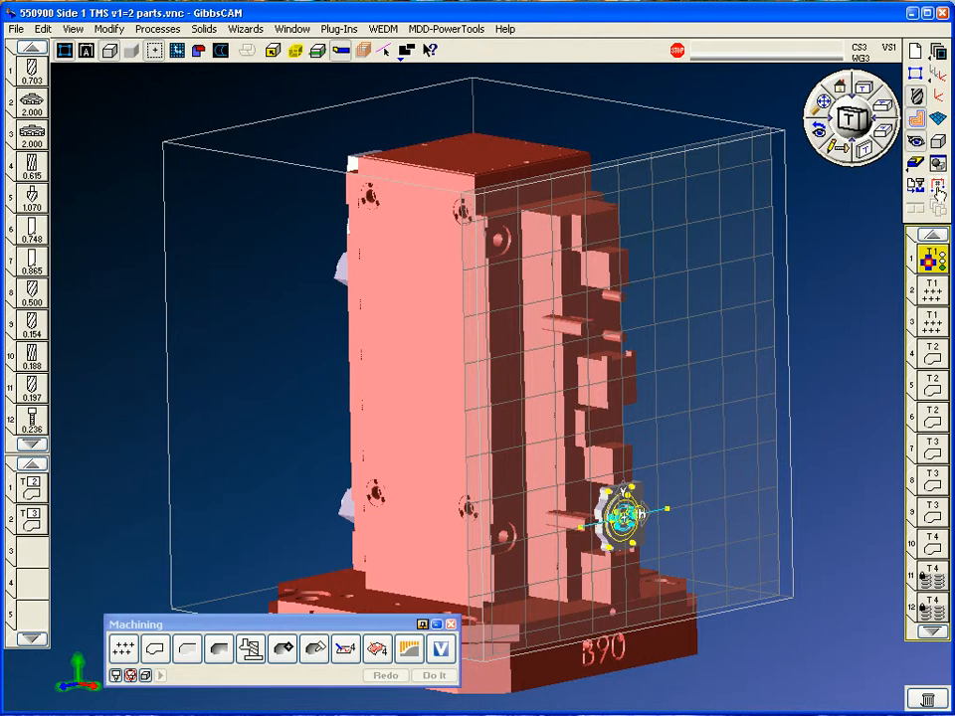
mouse_move(845, 191)
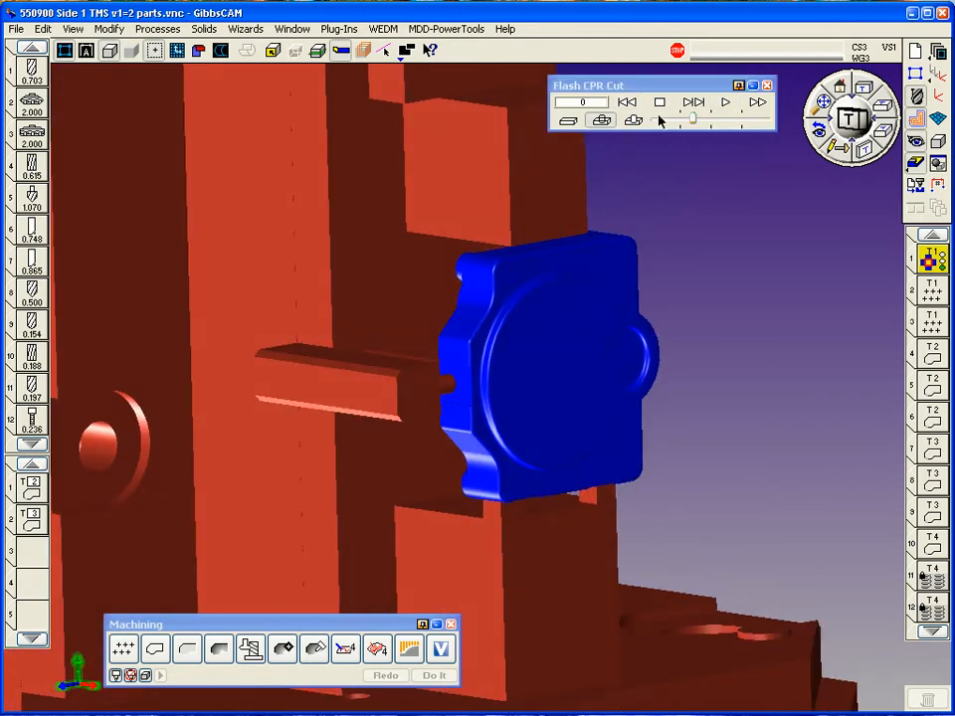
- Play the Flash CPR cut simulation so the bores and holes are machined into the stock
click(720, 104)
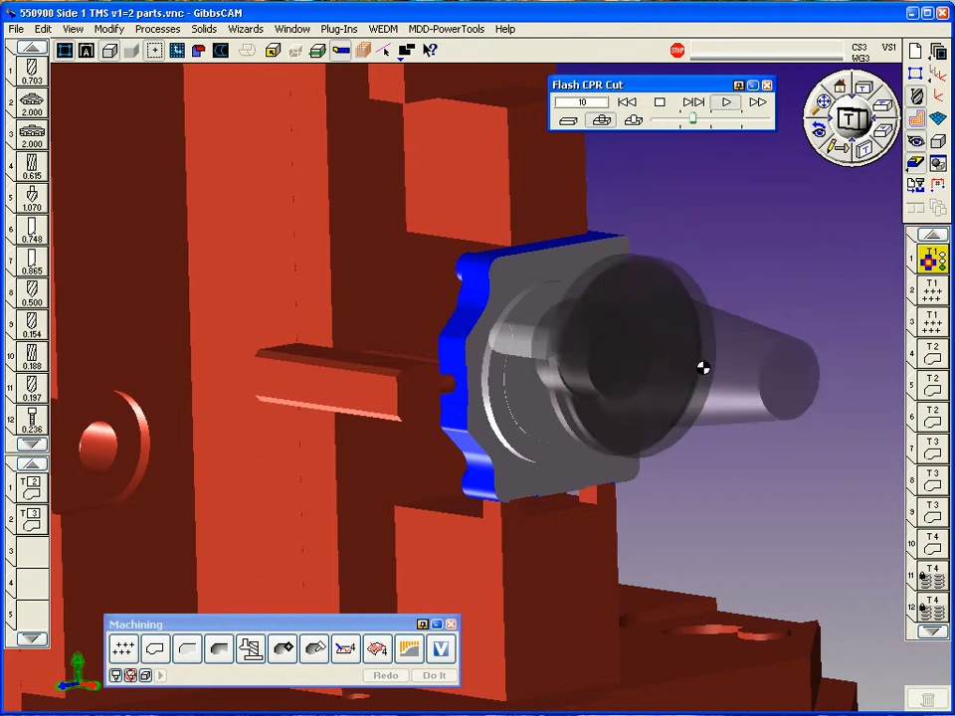
click(717, 103)
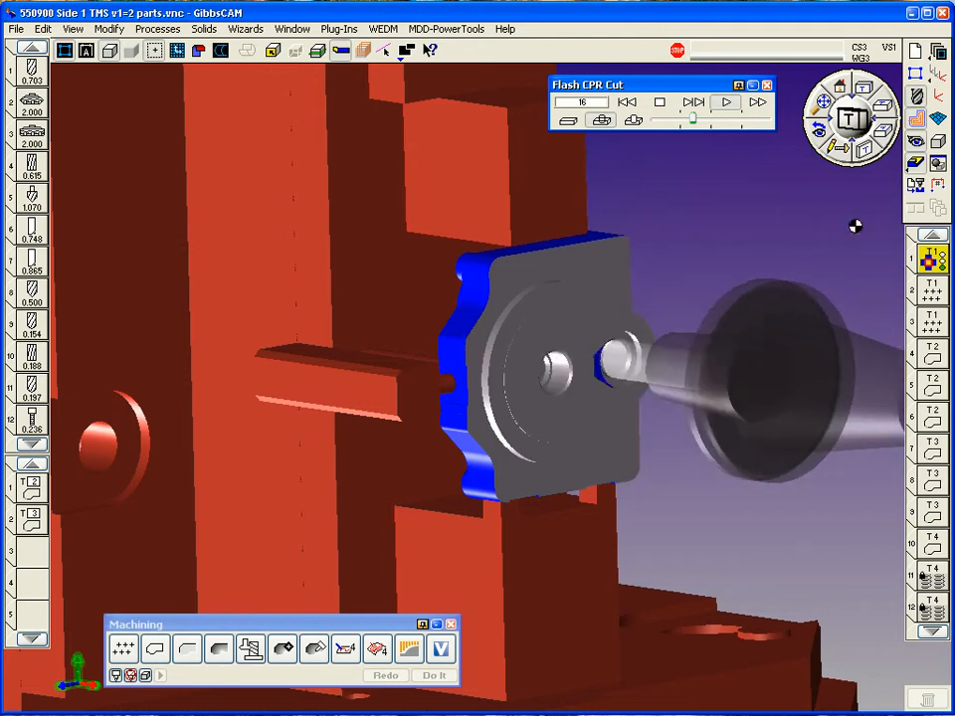
click(721, 108)
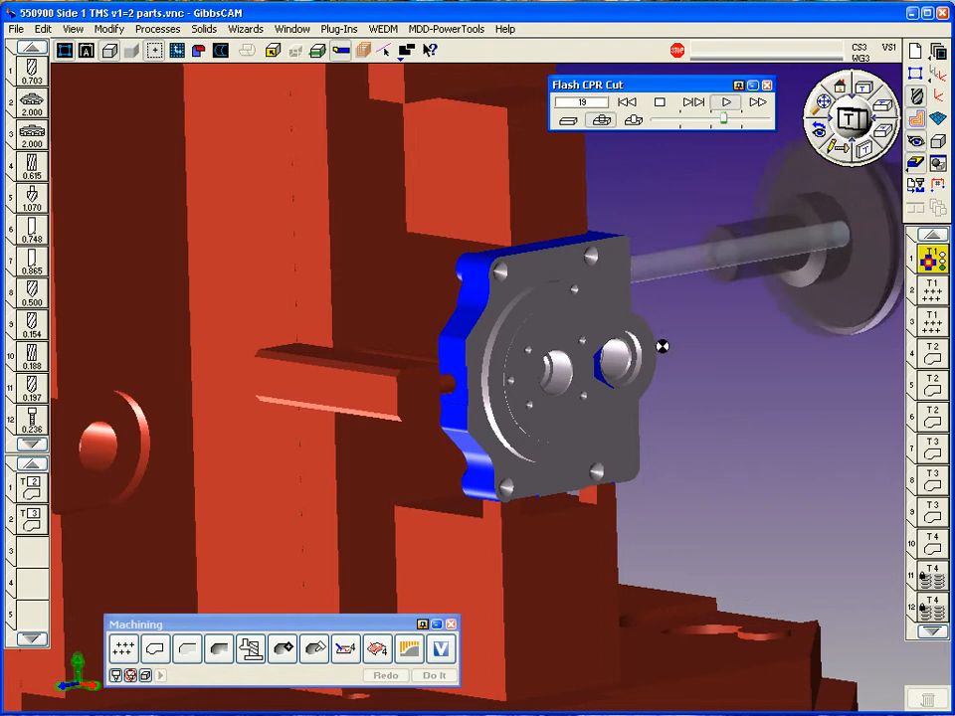
click(720, 103)
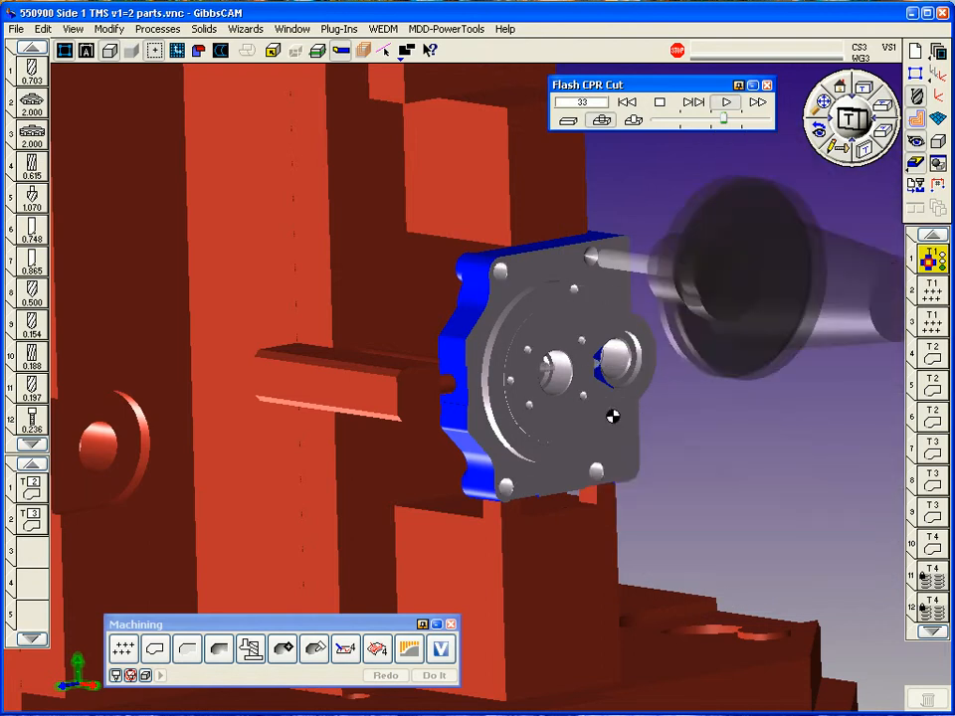
click(720, 103)
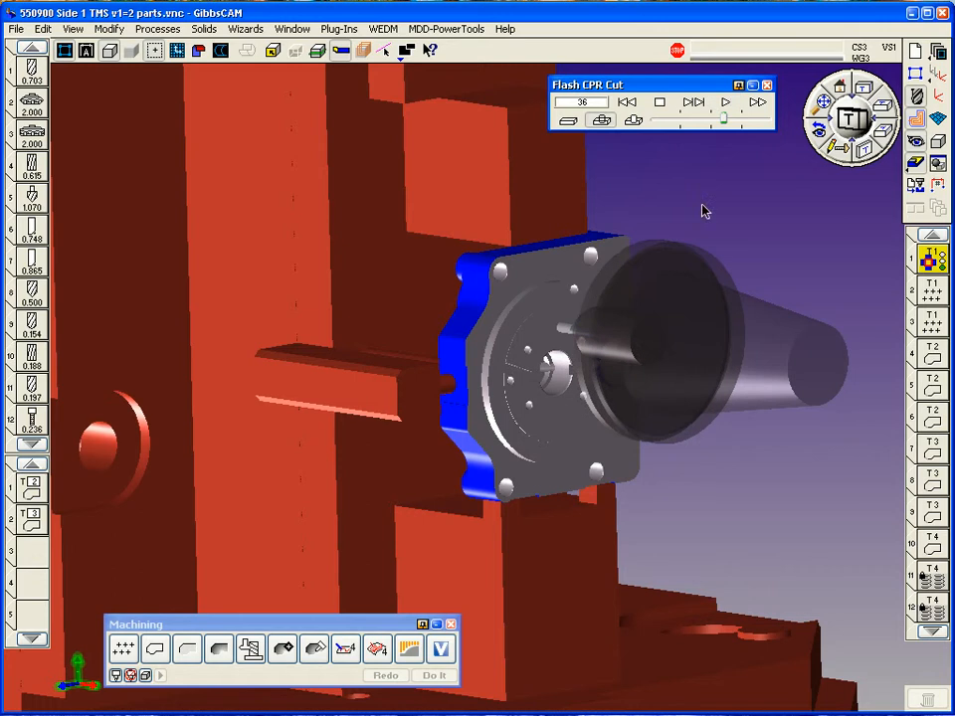
click(720, 104)
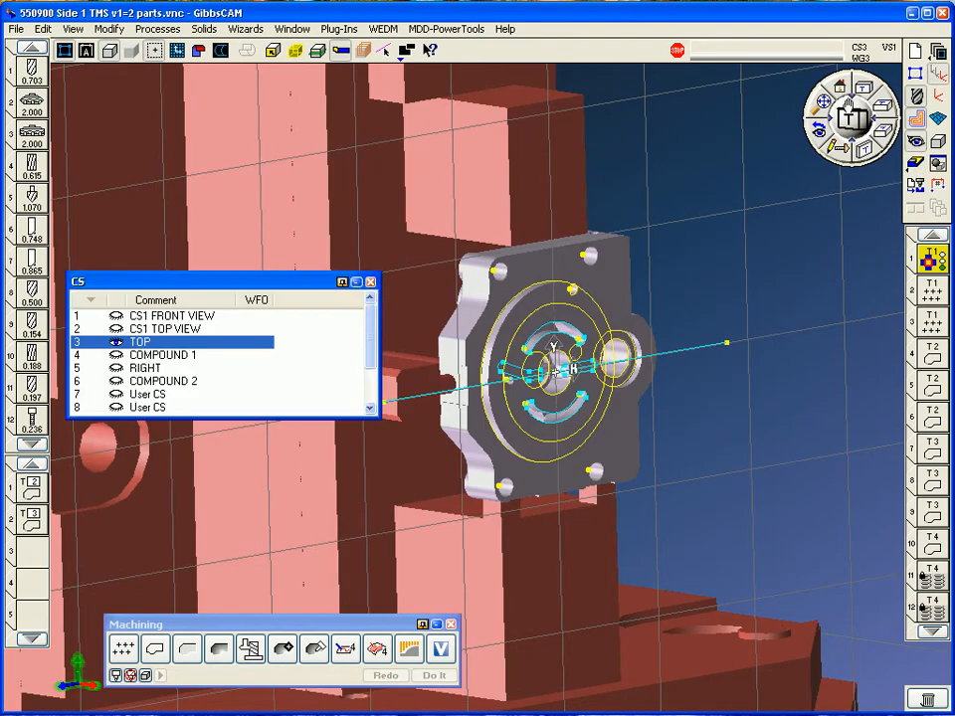
- Activate COMPOUND 1, then TOP, and close the CS palette
click(164, 354)
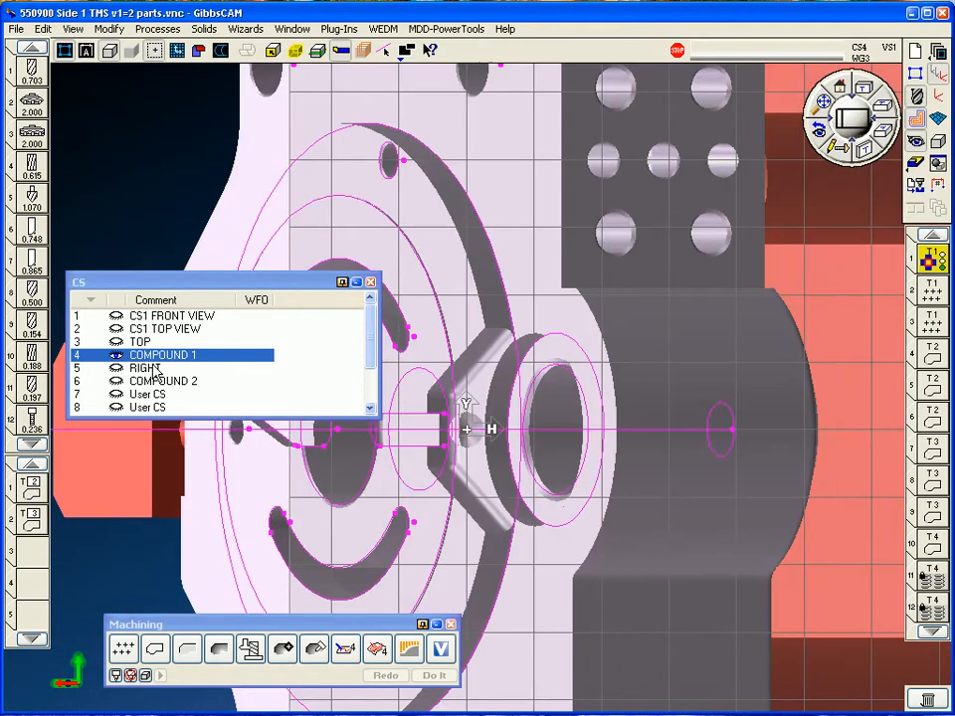
click(145, 368)
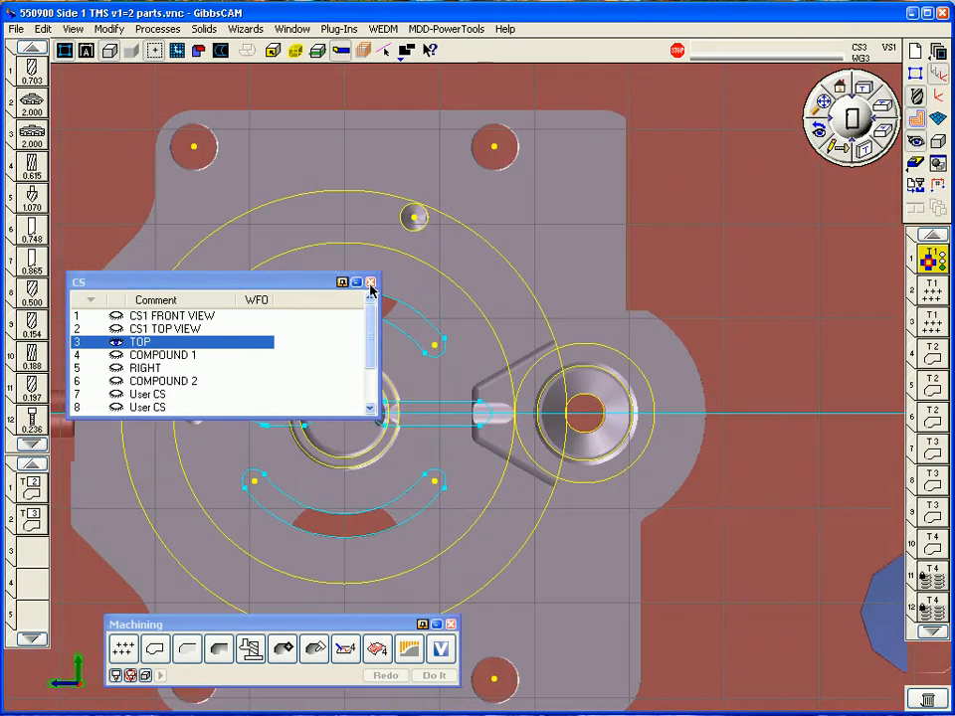
click(370, 282)
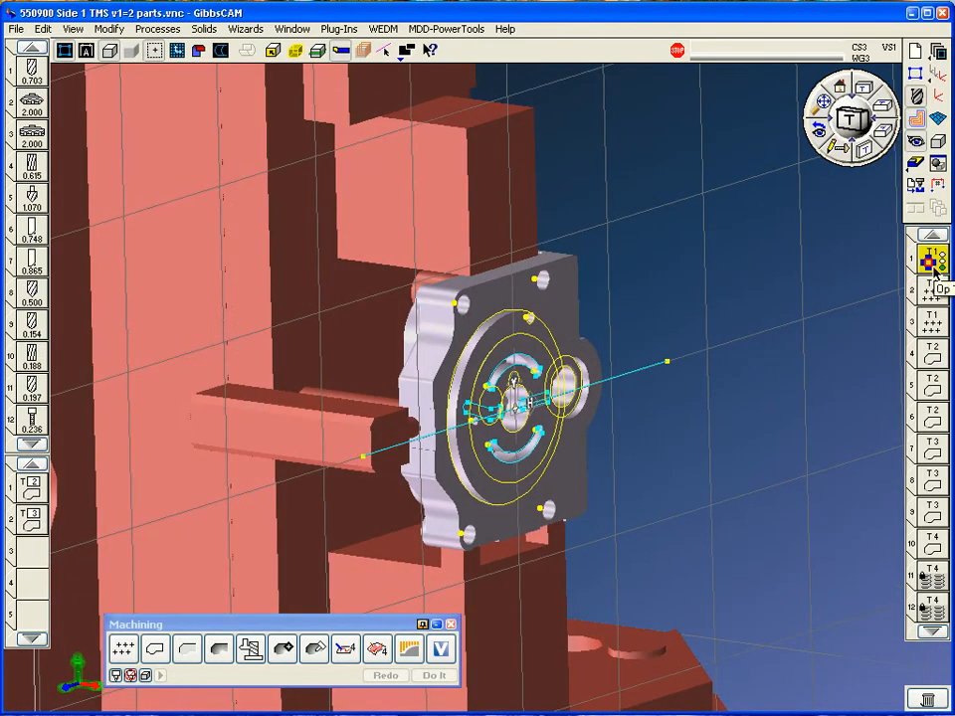
- Start the TMS layout plug-in and choose to lay out Stock rather than fixtures
click(289, 30)
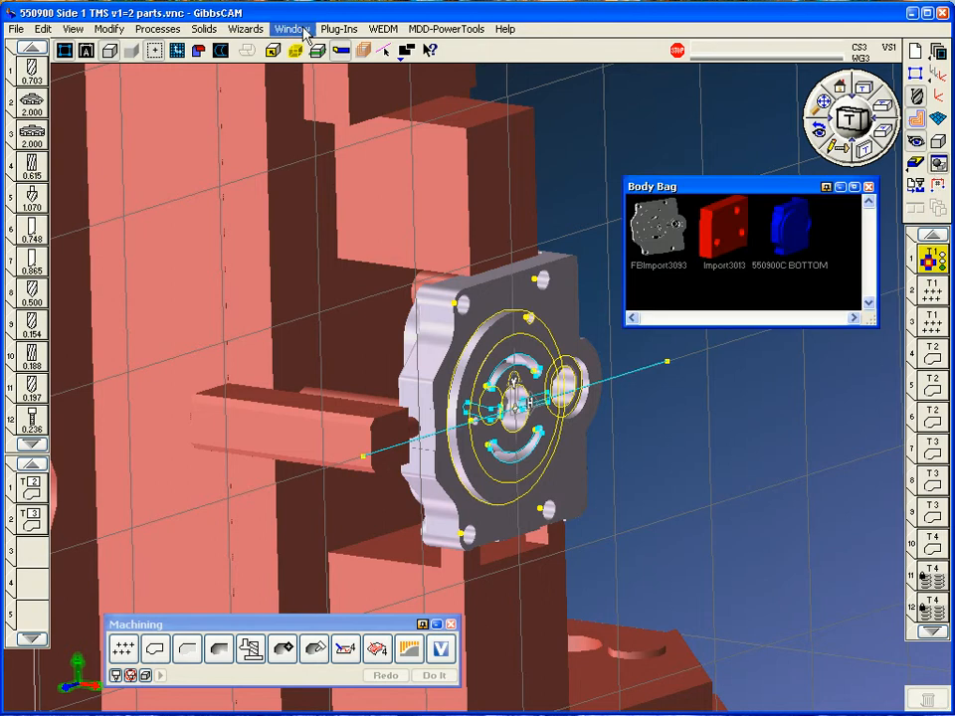
click(351, 30)
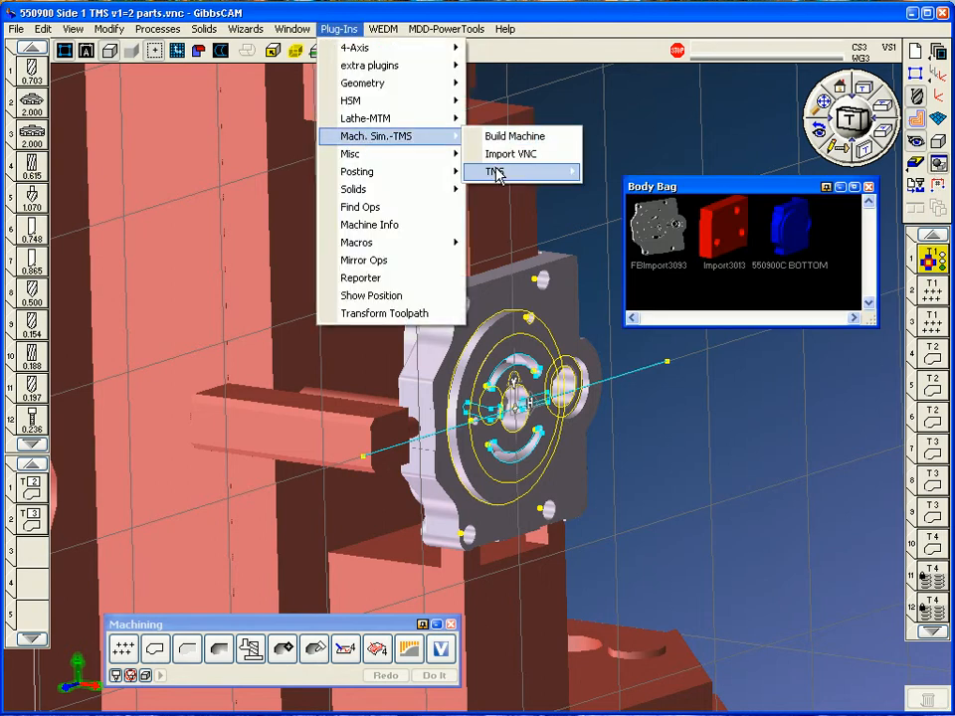
click(492, 171)
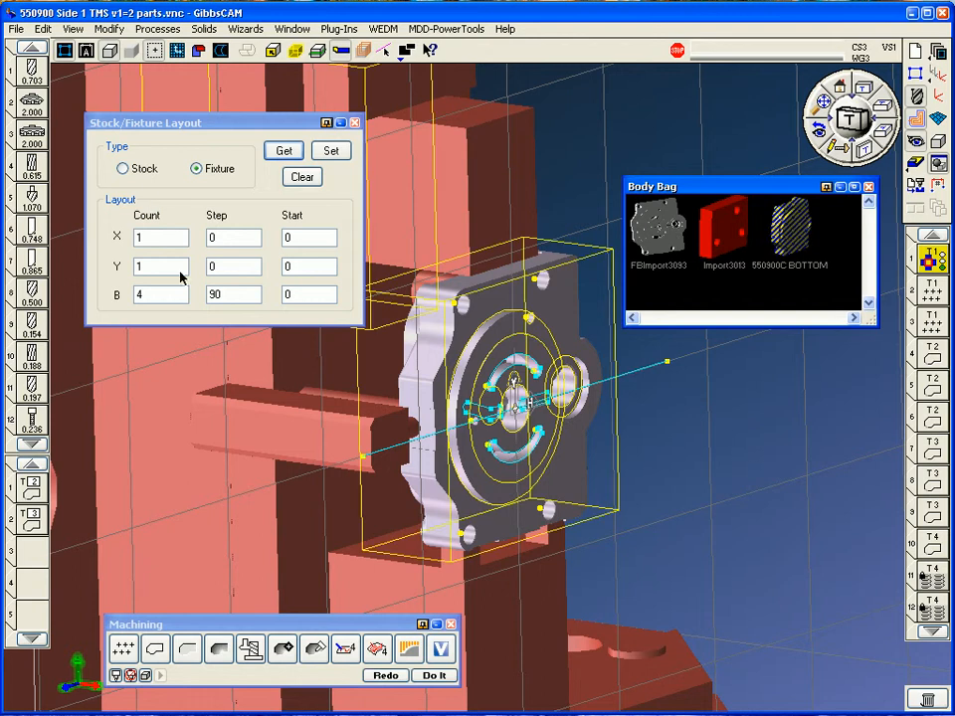
click(119, 167)
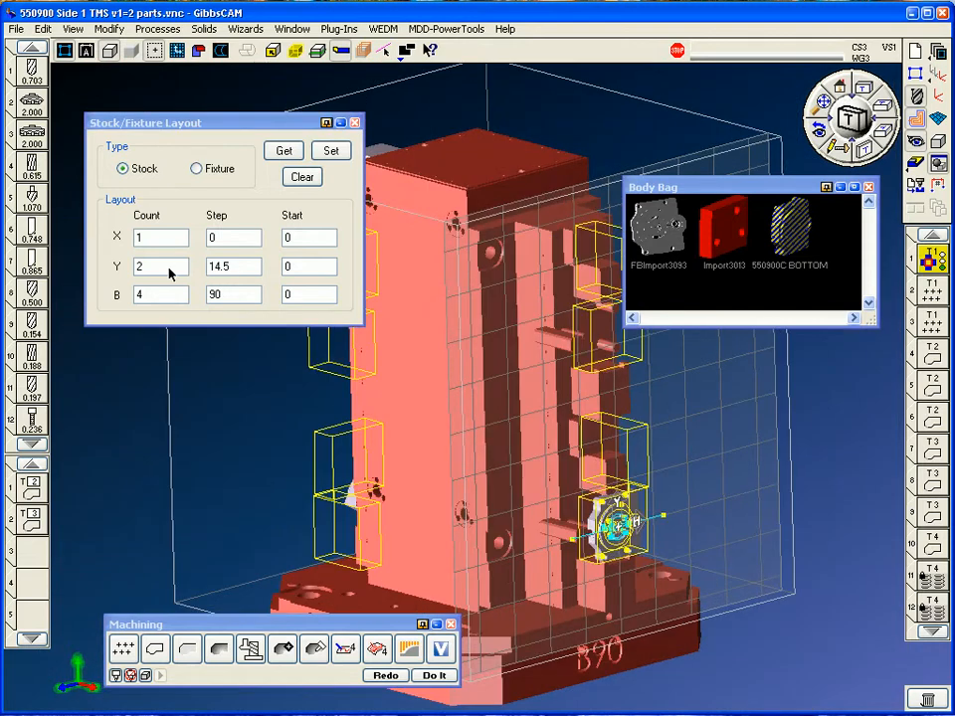
mouse_move(159, 321)
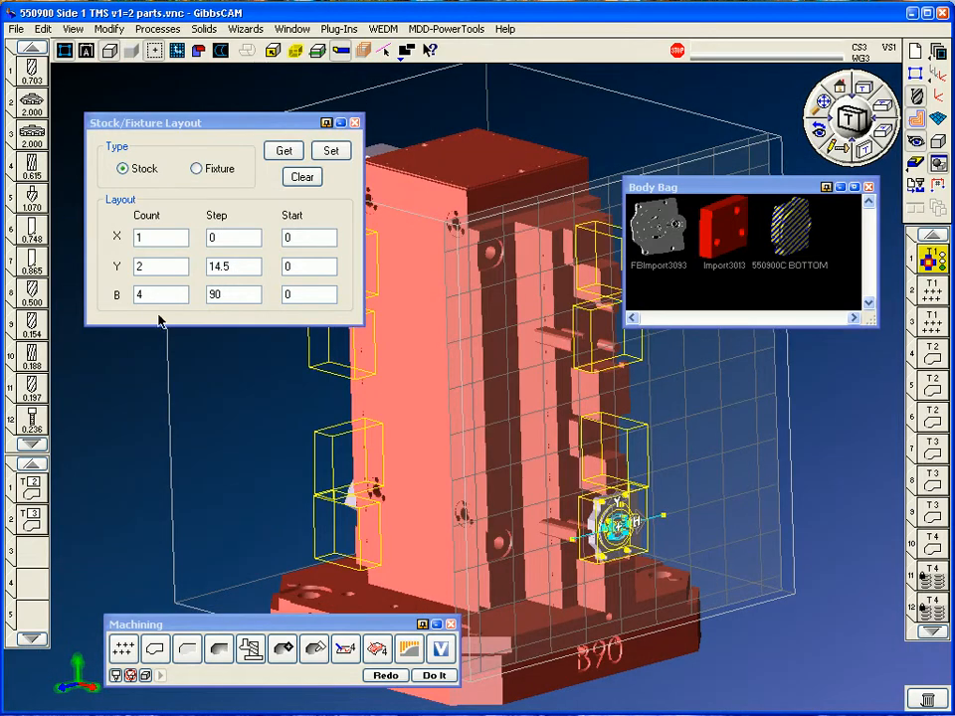
mouse_move(398, 354)
text(180)
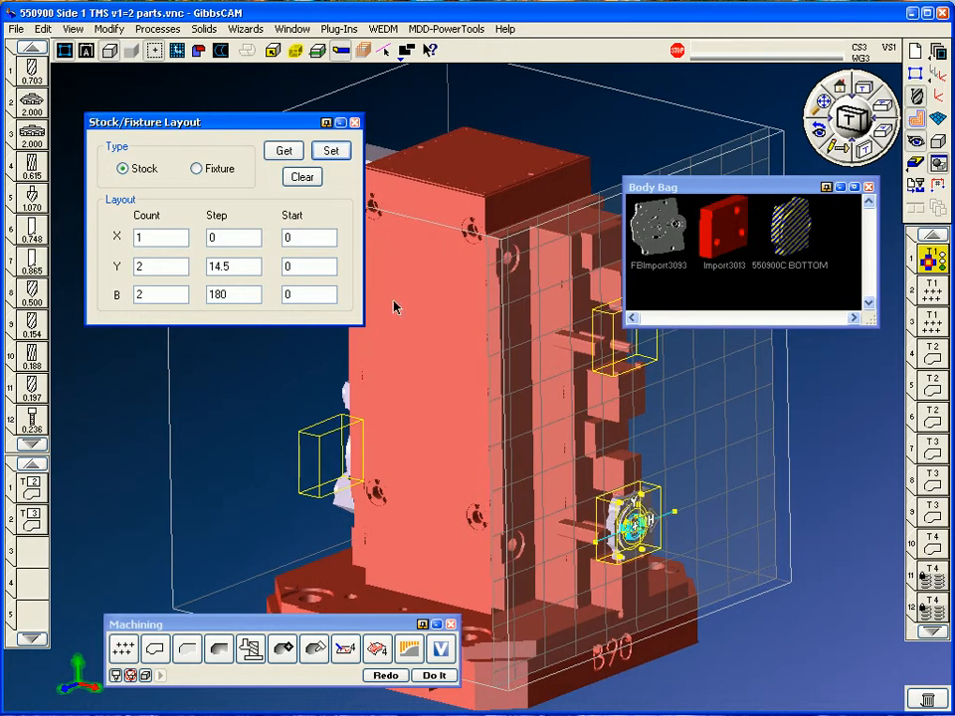
- Set Y count 2 step 14.5 and B count 4 step 90, apply it and close the layout tool
click(159, 295)
text(4)
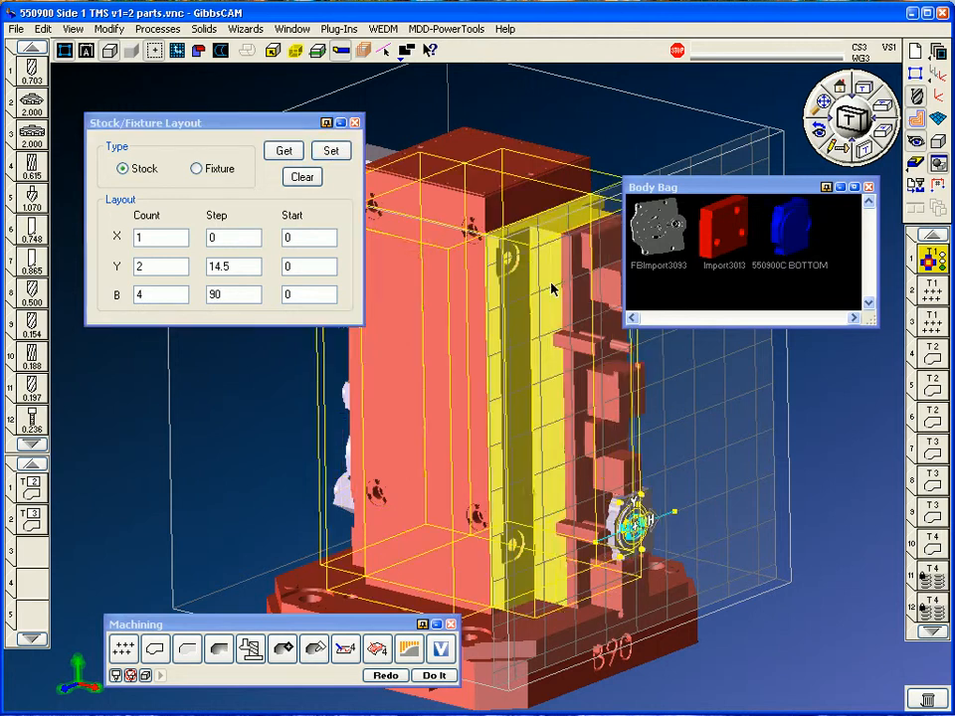
click(197, 167)
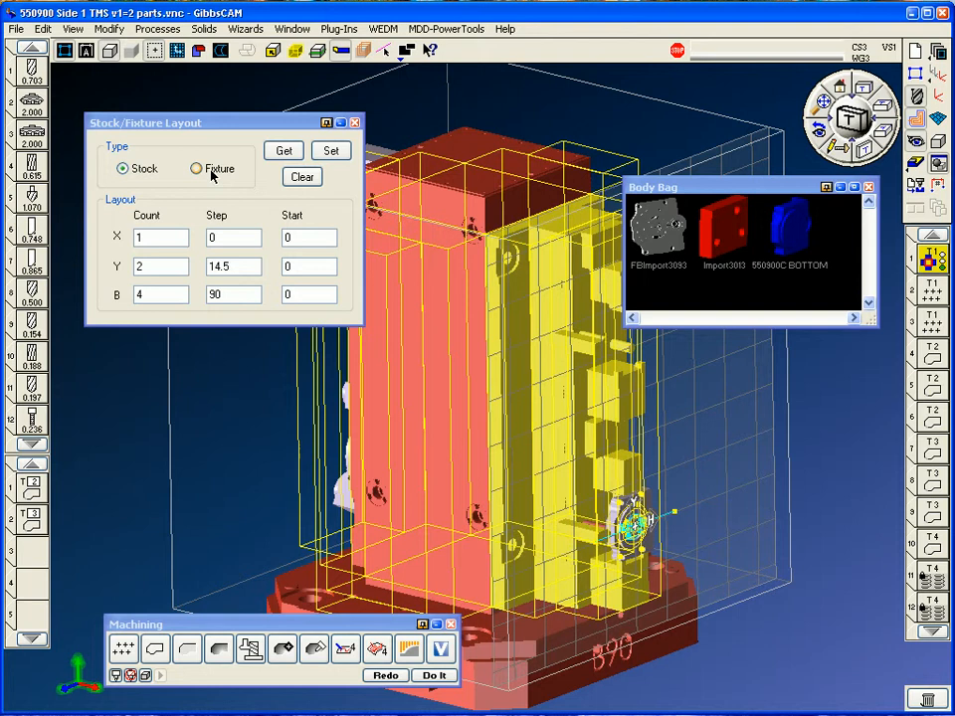
click(197, 167)
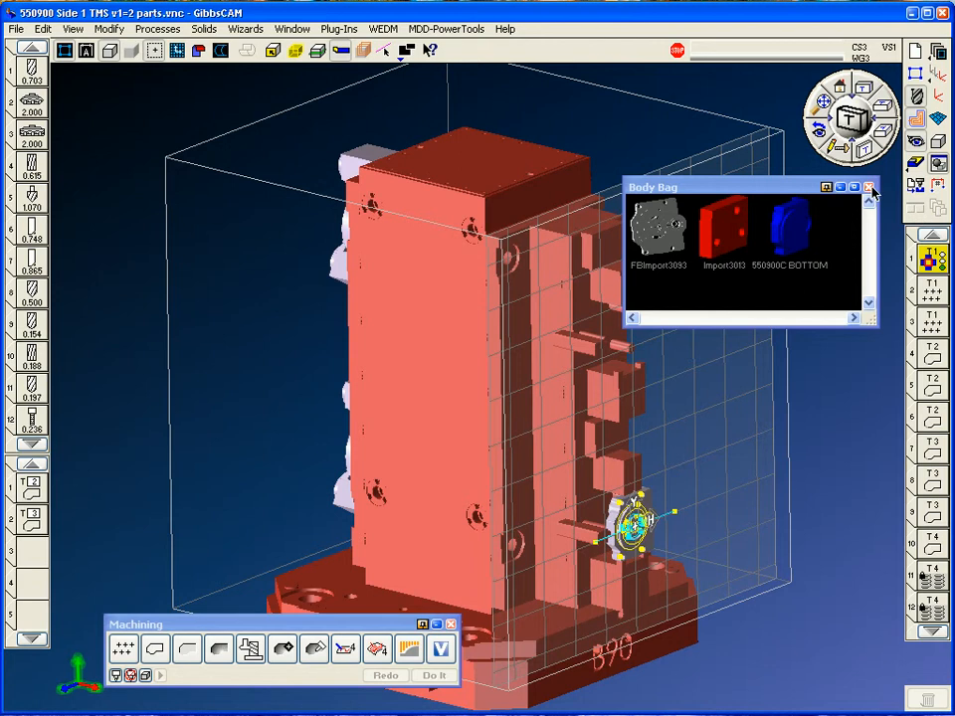
- In Tombstone Management System choose multi-part, clear and re-edit the operation groups
click(338, 28)
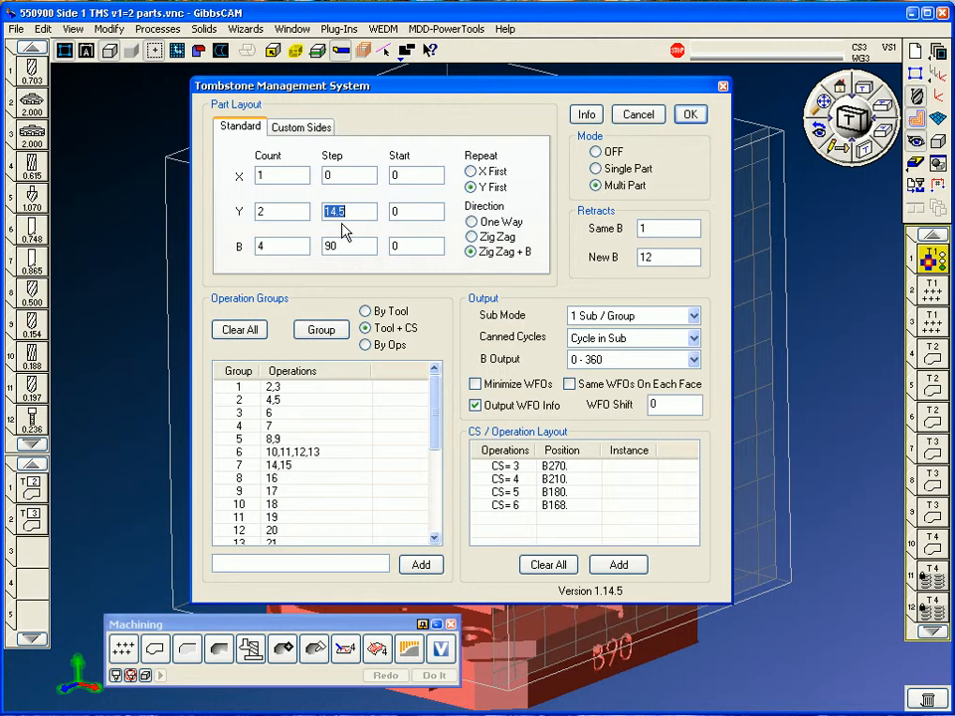
click(350, 247)
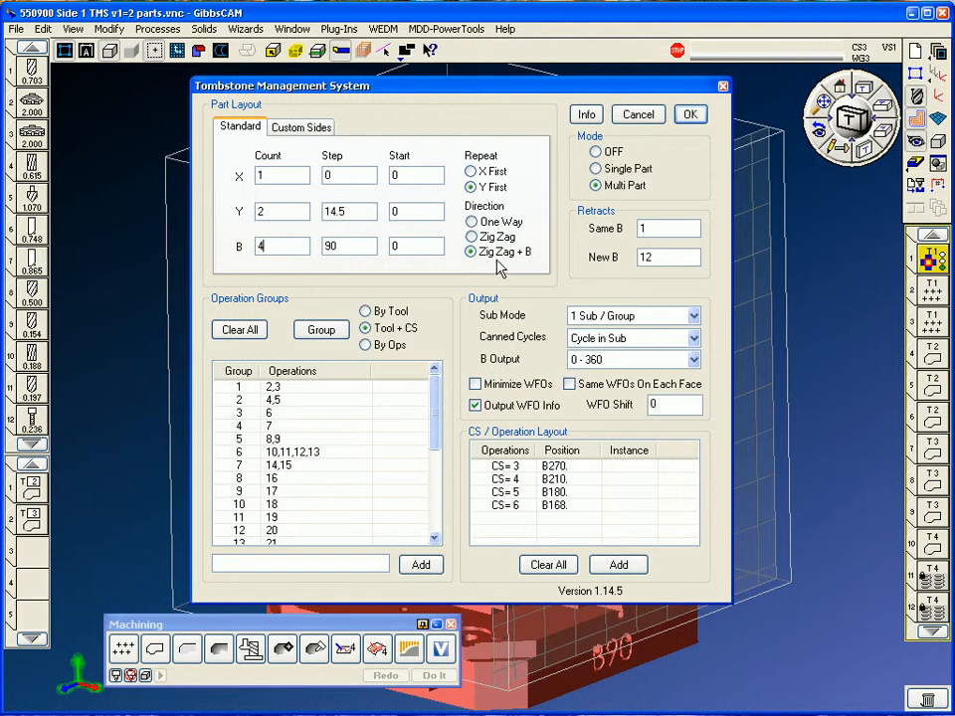
click(321, 330)
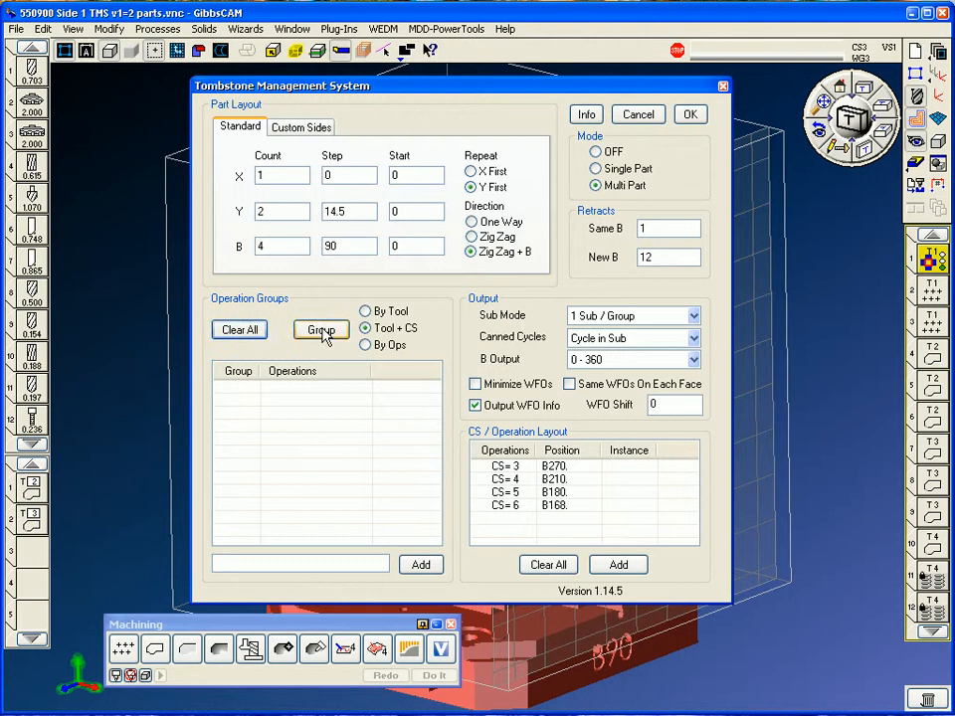
click(320, 331)
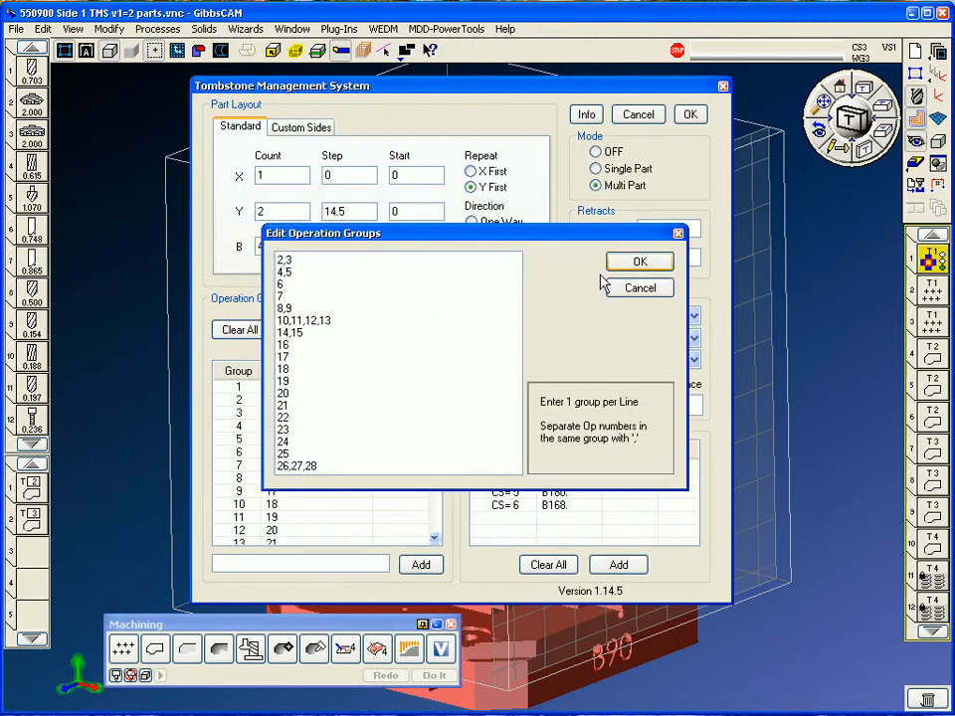
click(637, 261)
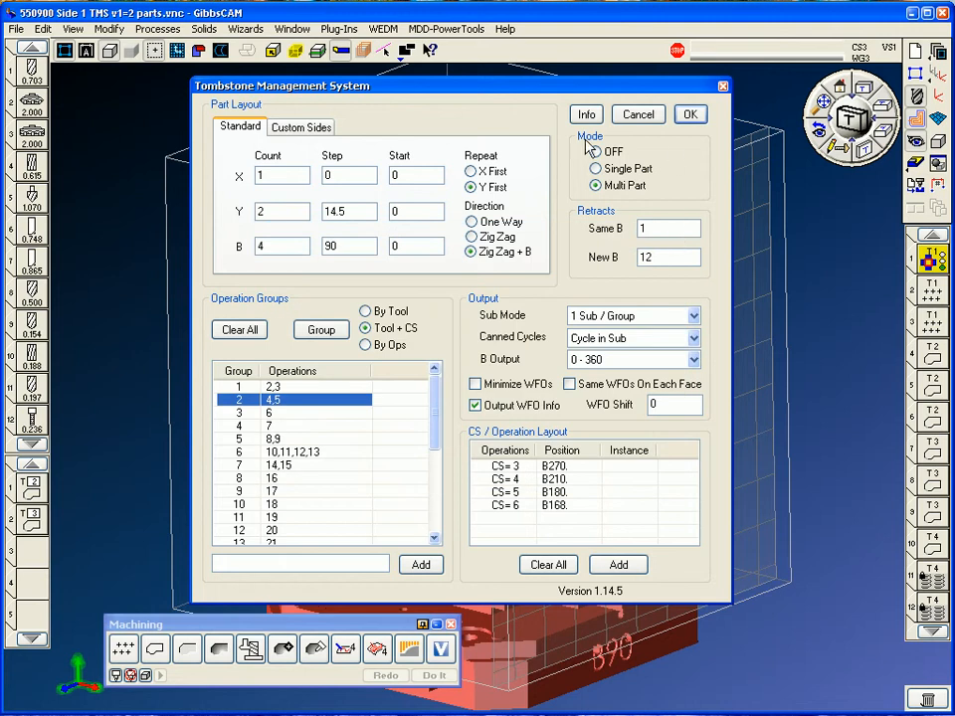
- Enter 12 for the New B retract and bring up the CS=3 B270 layout row's settings
click(669, 227)
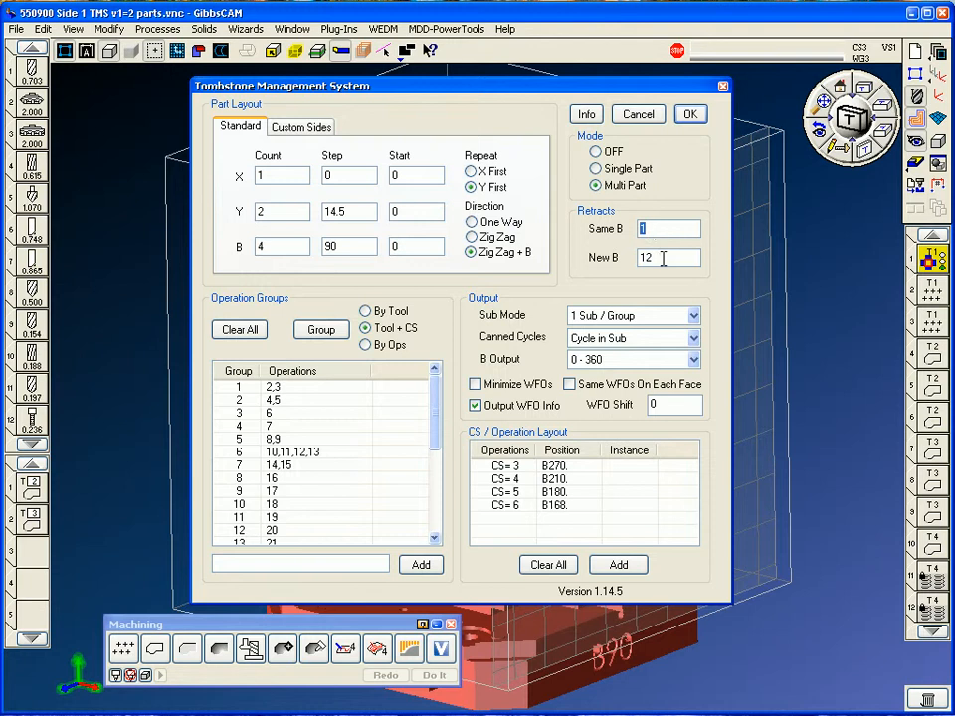
double_click(661, 257)
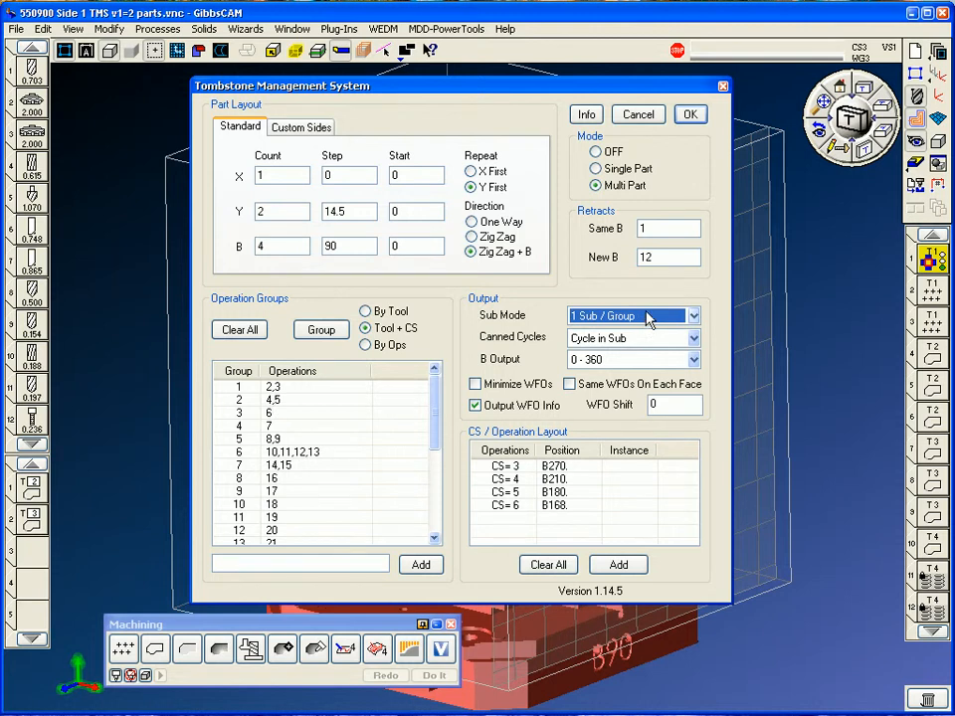
mouse_move(659, 321)
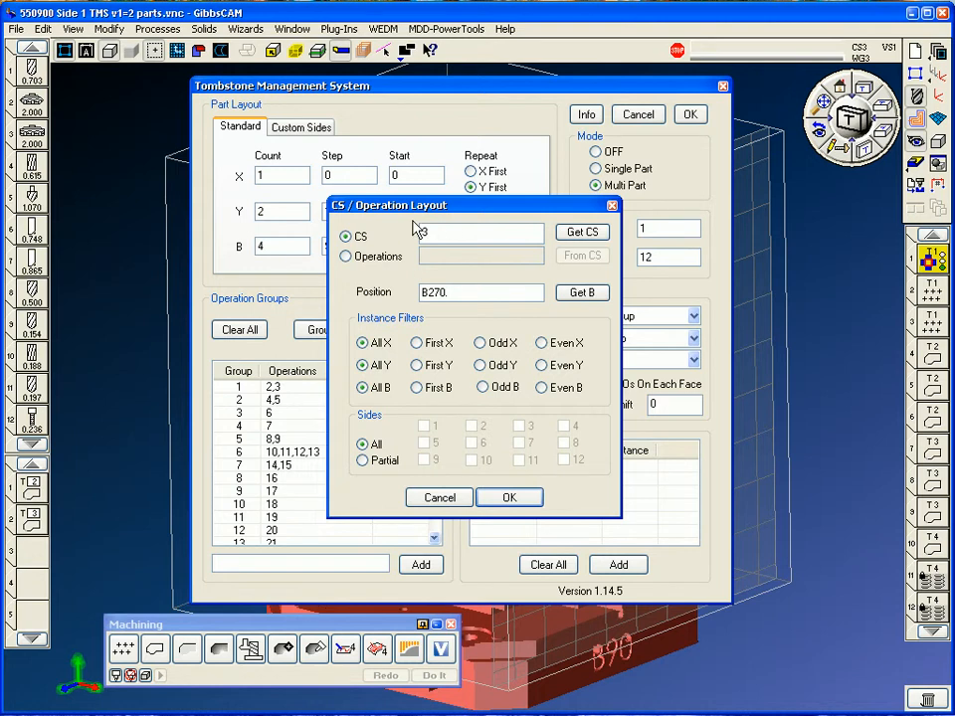
- Assign CS 3 TOP and filter the entry to First X, First Y, First B, then confirm
click(581, 231)
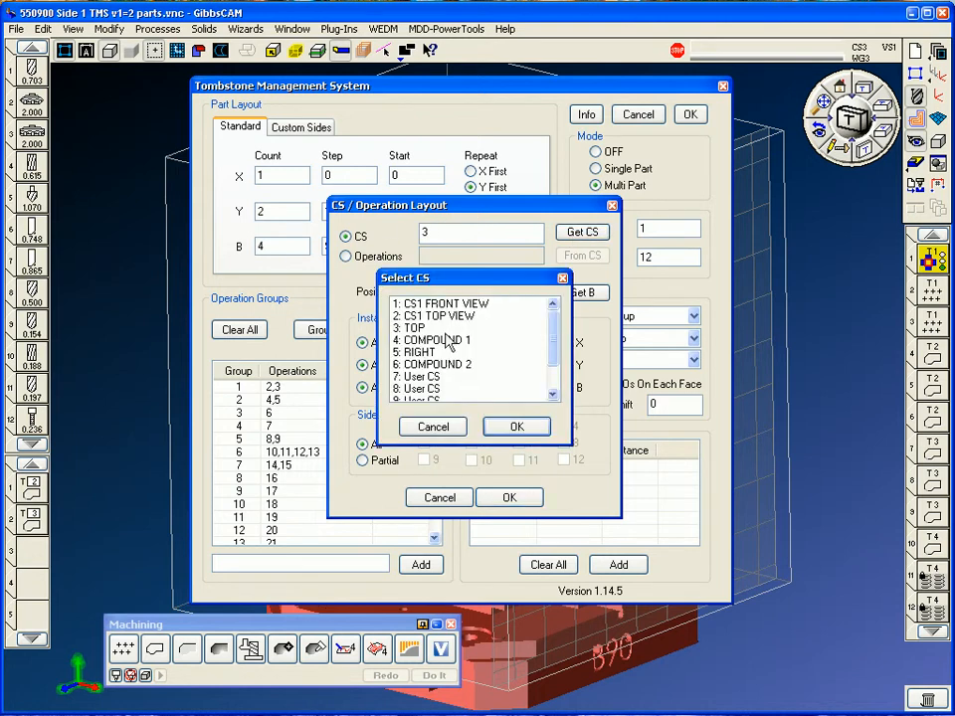
click(517, 426)
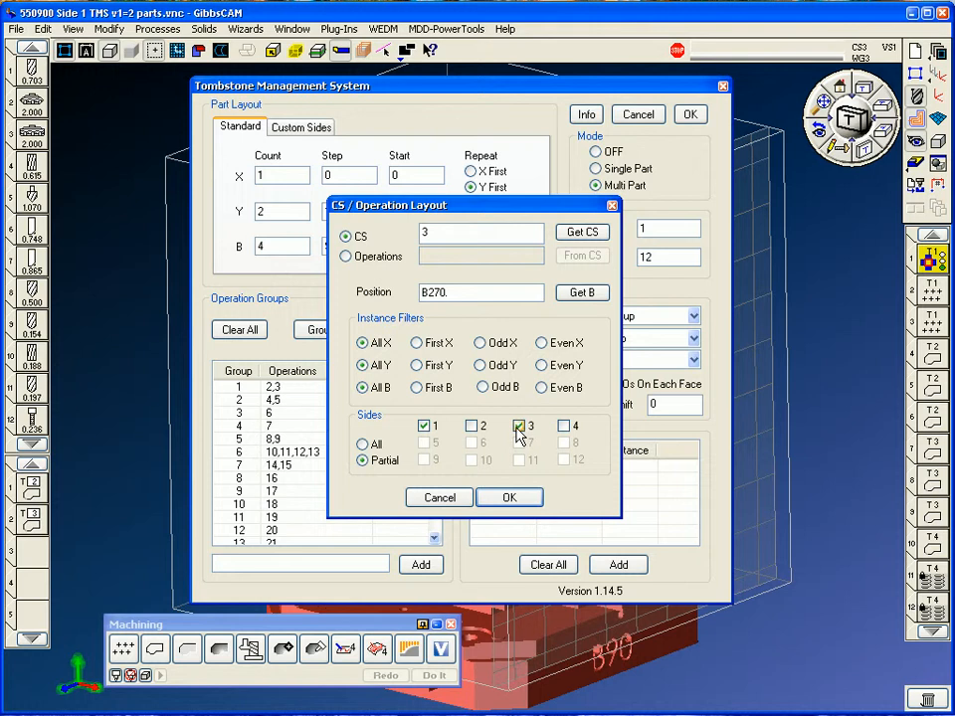
click(362, 446)
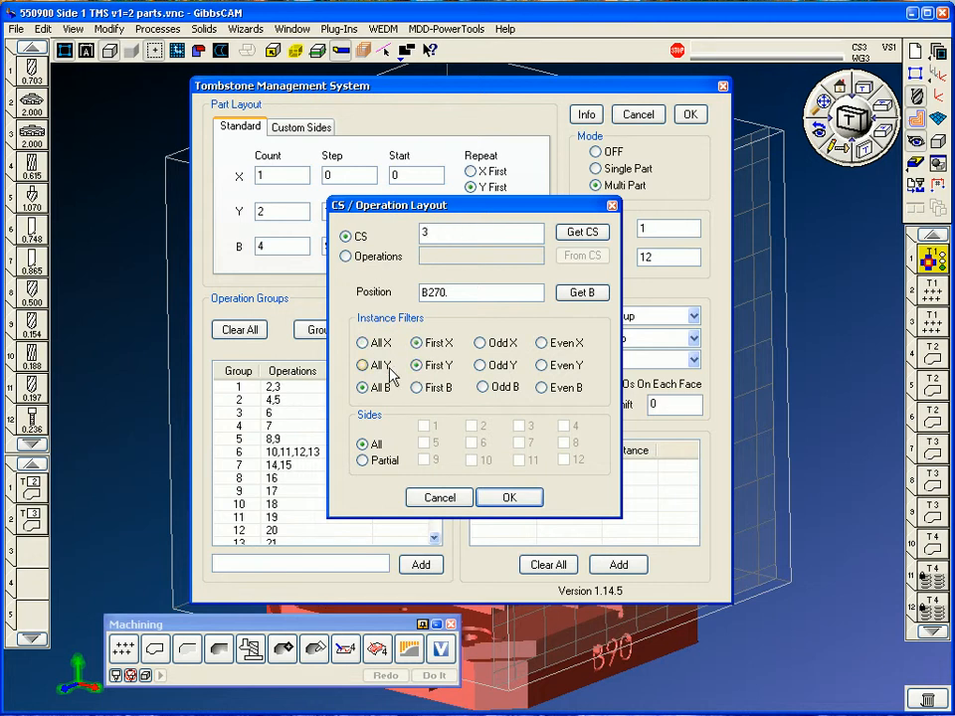
click(362, 366)
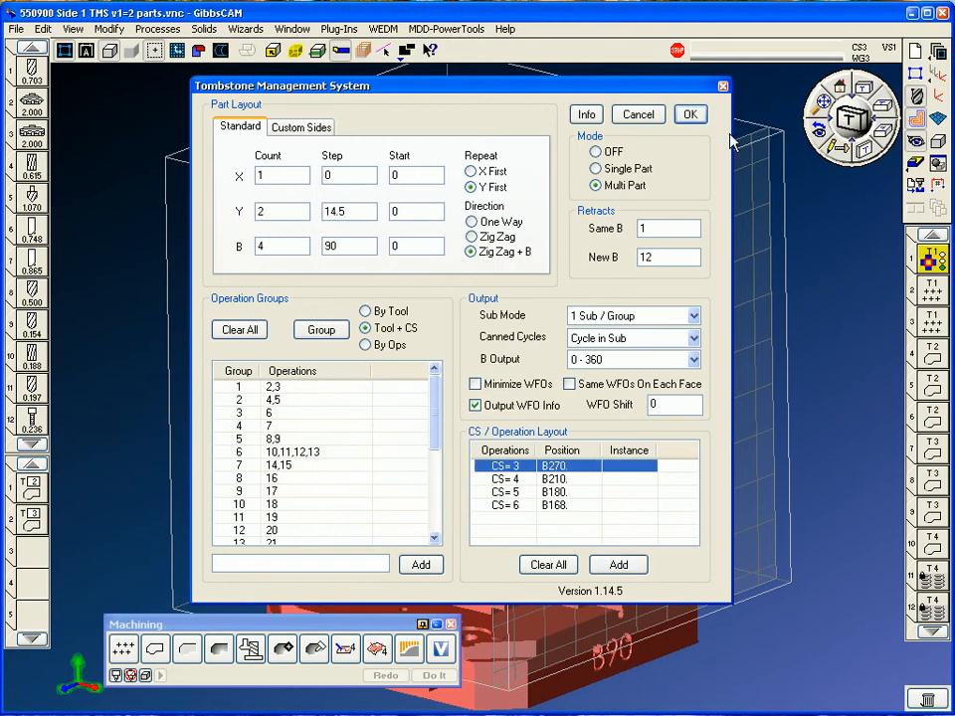
- Accept the tombstone setup and launch the full machine simulation
click(689, 114)
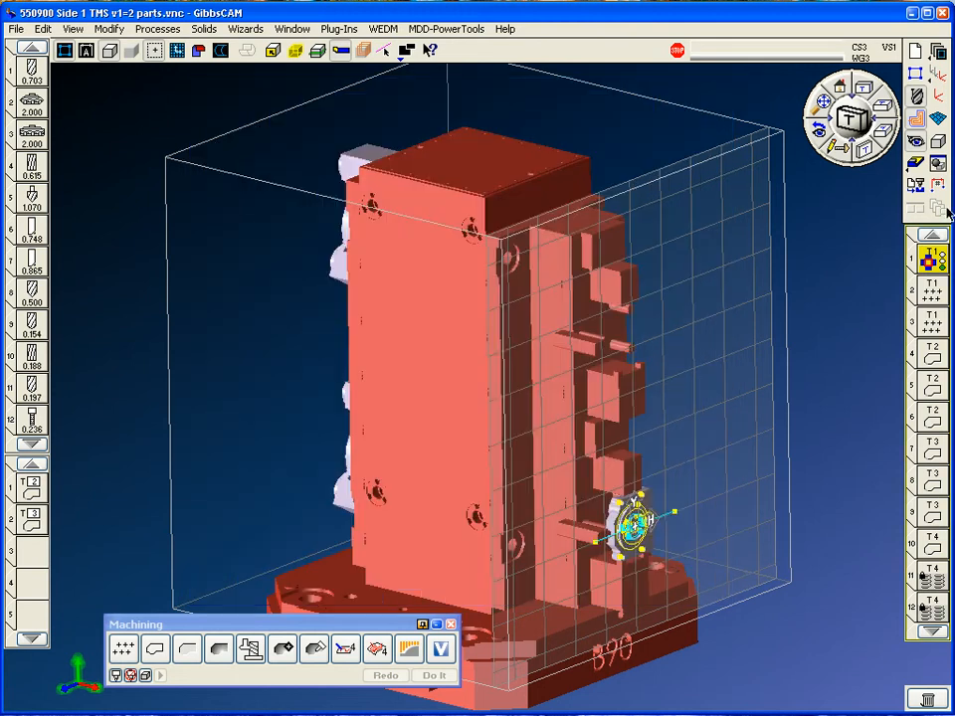
click(939, 203)
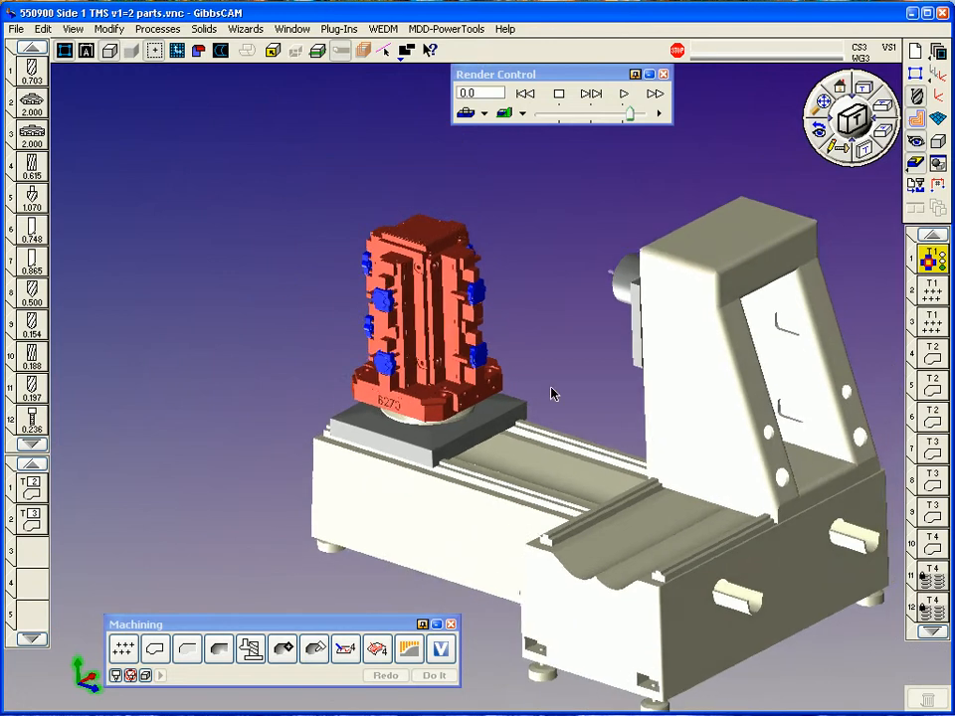
- Bring up the Render Control right-click menu to load a machine model
right_click(657, 112)
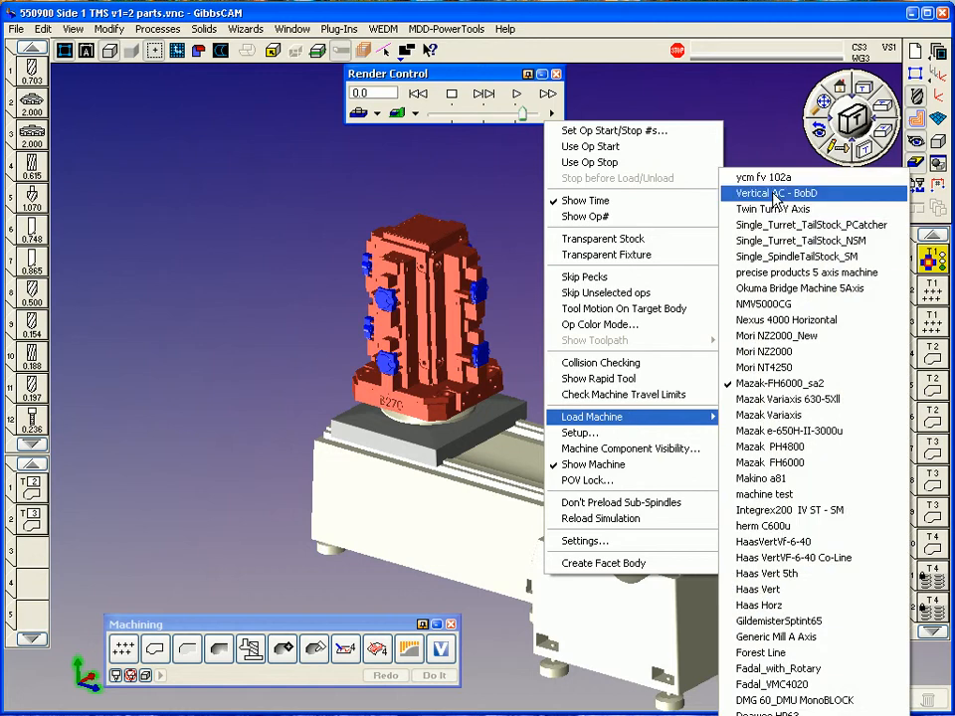
mouse_move(780, 382)
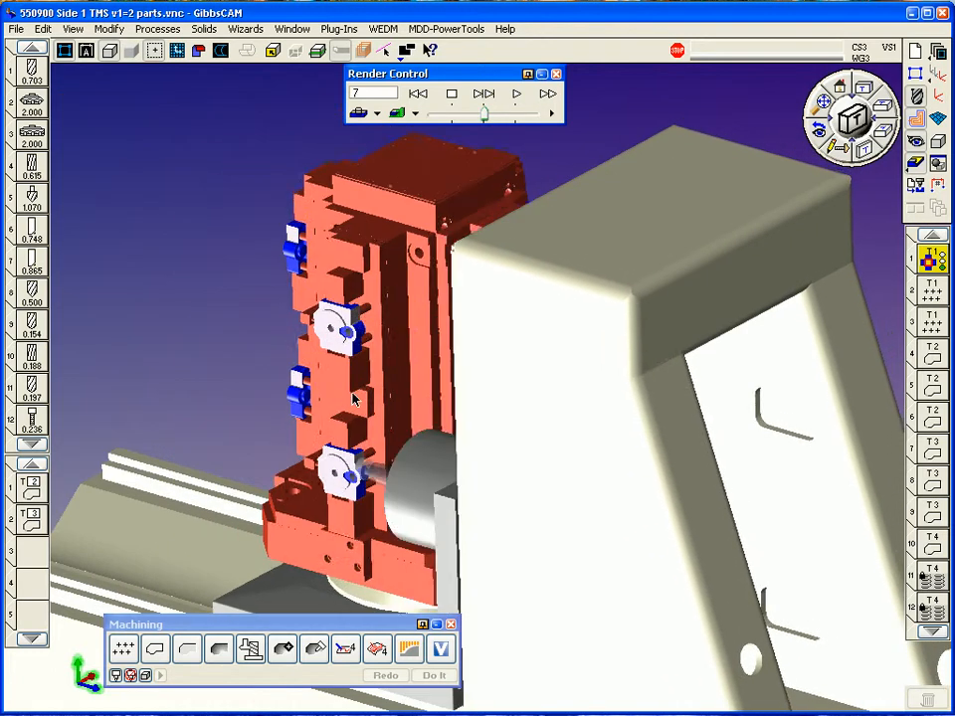
- Play the simulation to the B180 face and reopen the Render Control menu
click(518, 94)
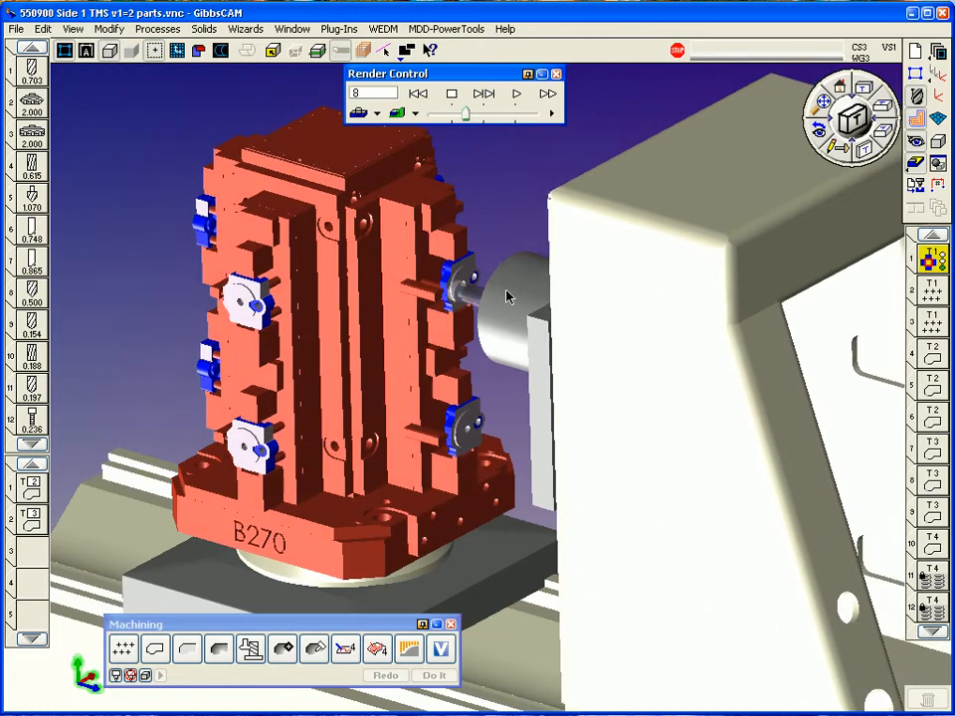
click(518, 91)
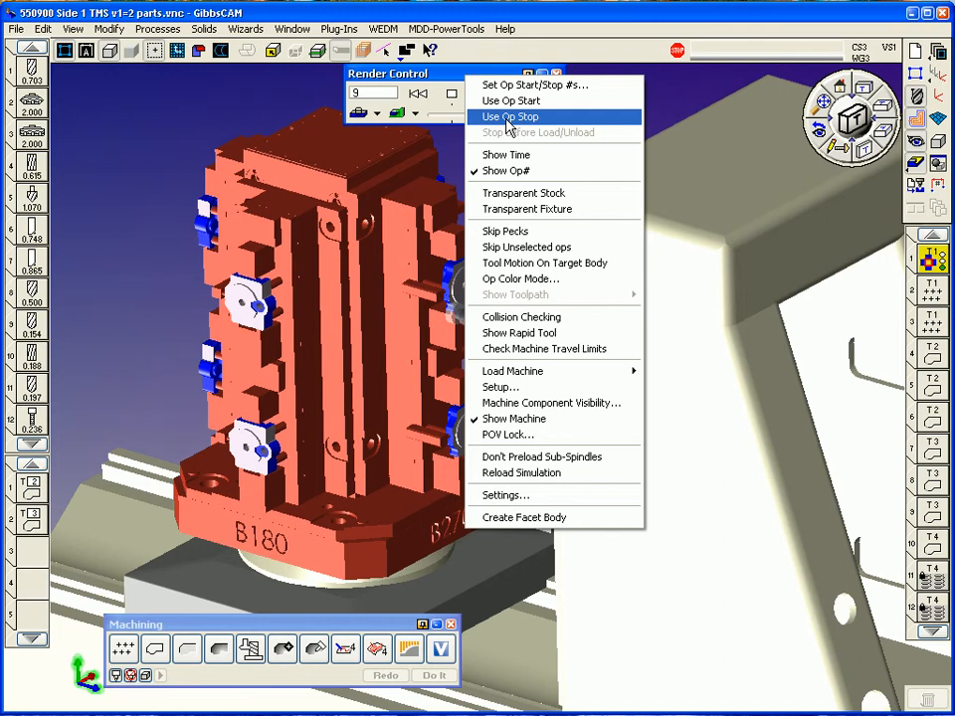
- Switch the counter to Show Time and check the Window menu for summaries
click(514, 115)
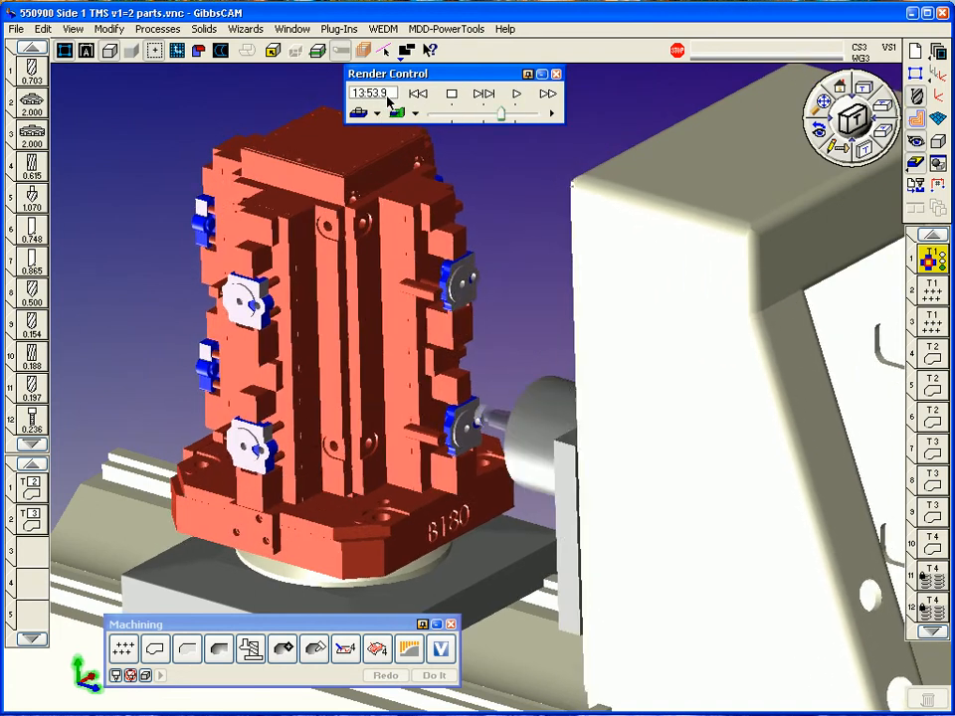
click(293, 28)
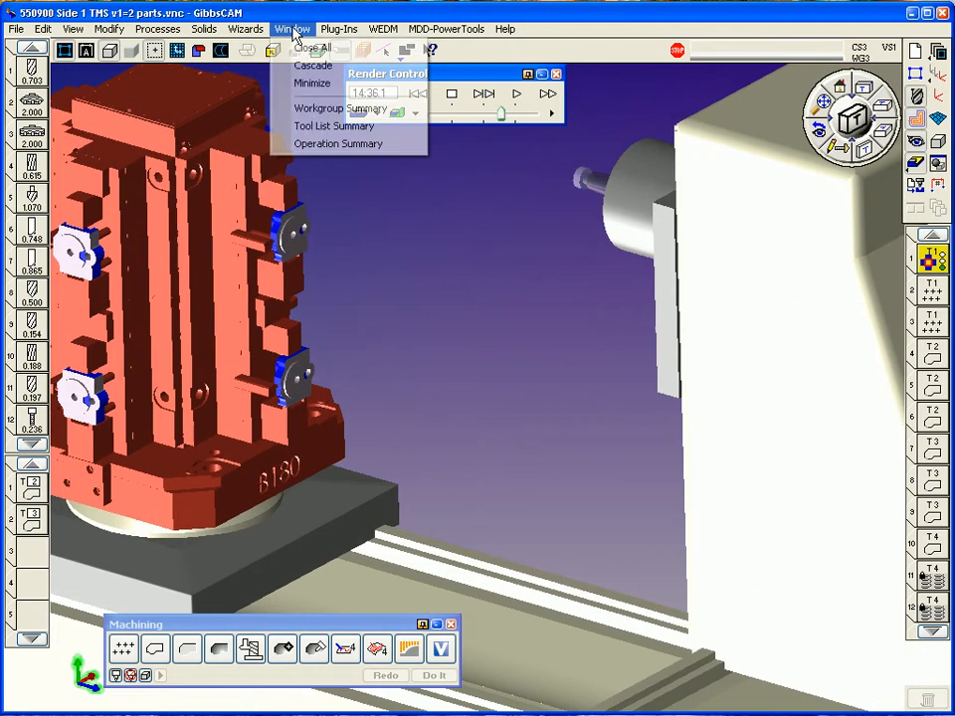
click(338, 143)
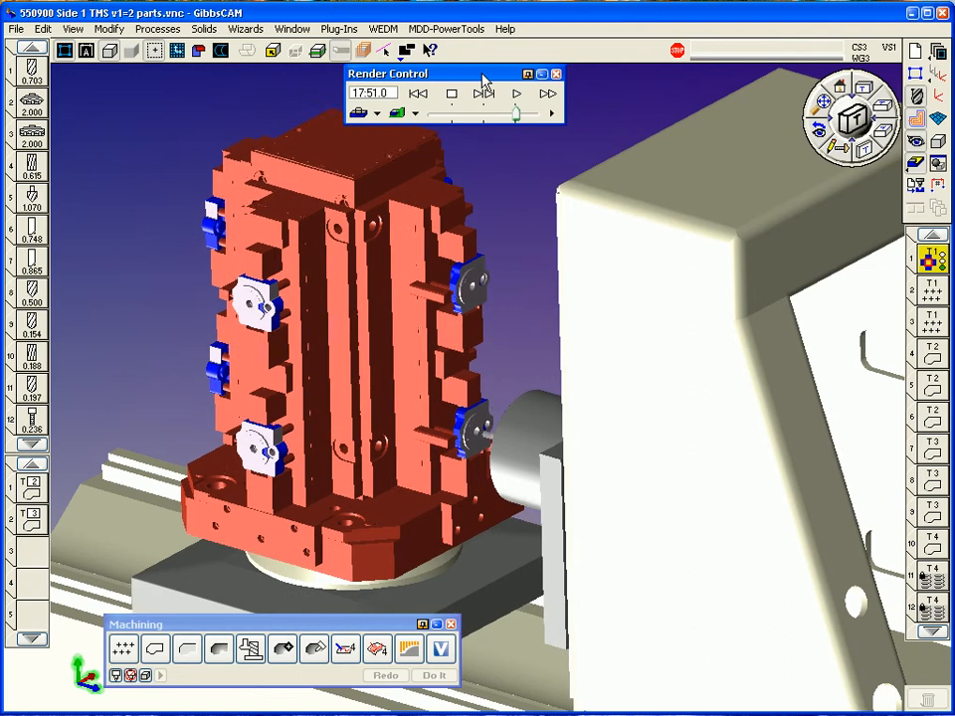
- Step forward operation by operation onto the B270 face up to operation 18
click(517, 94)
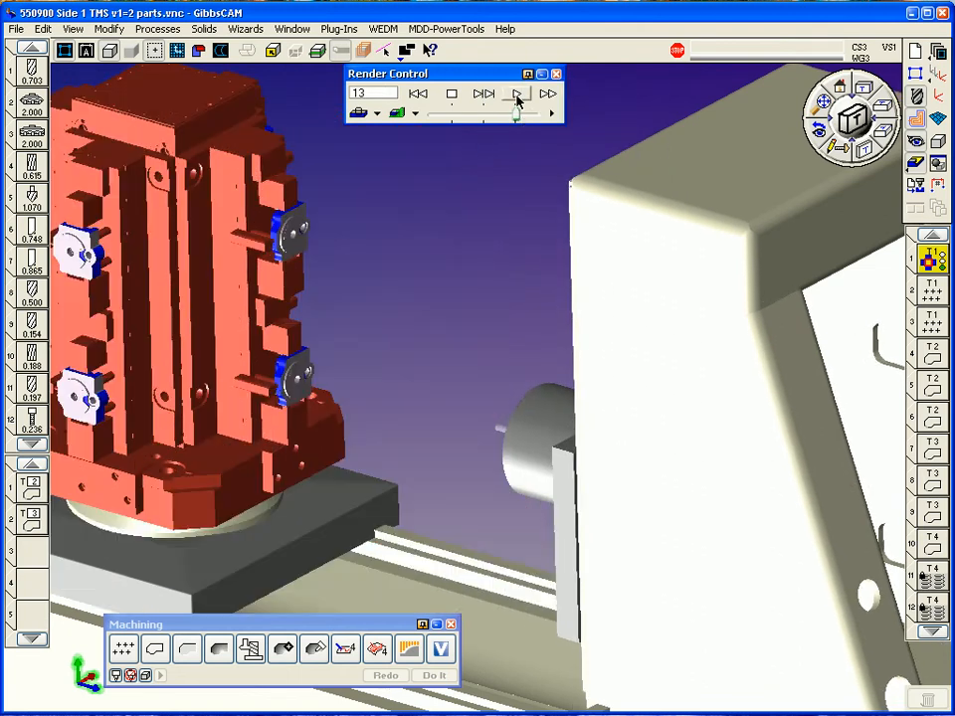
click(516, 93)
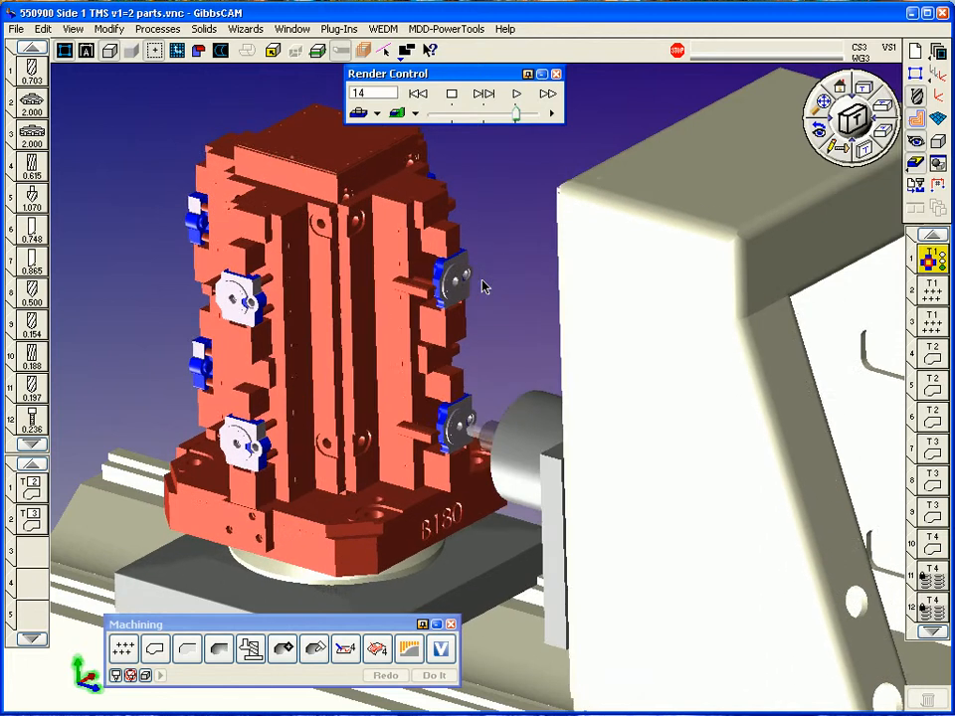
click(518, 91)
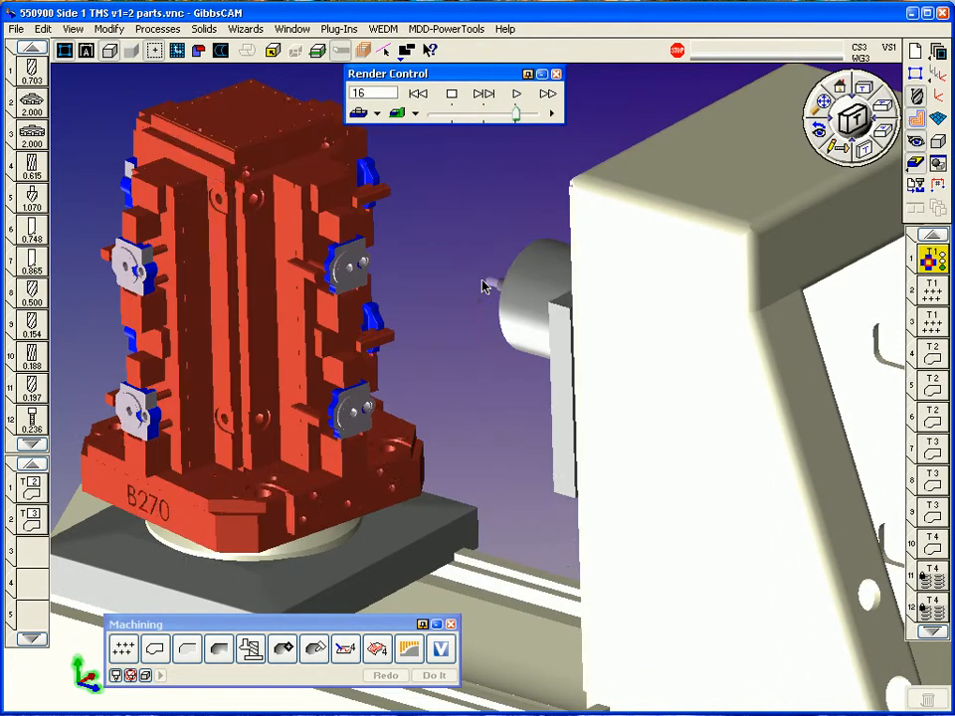
click(517, 92)
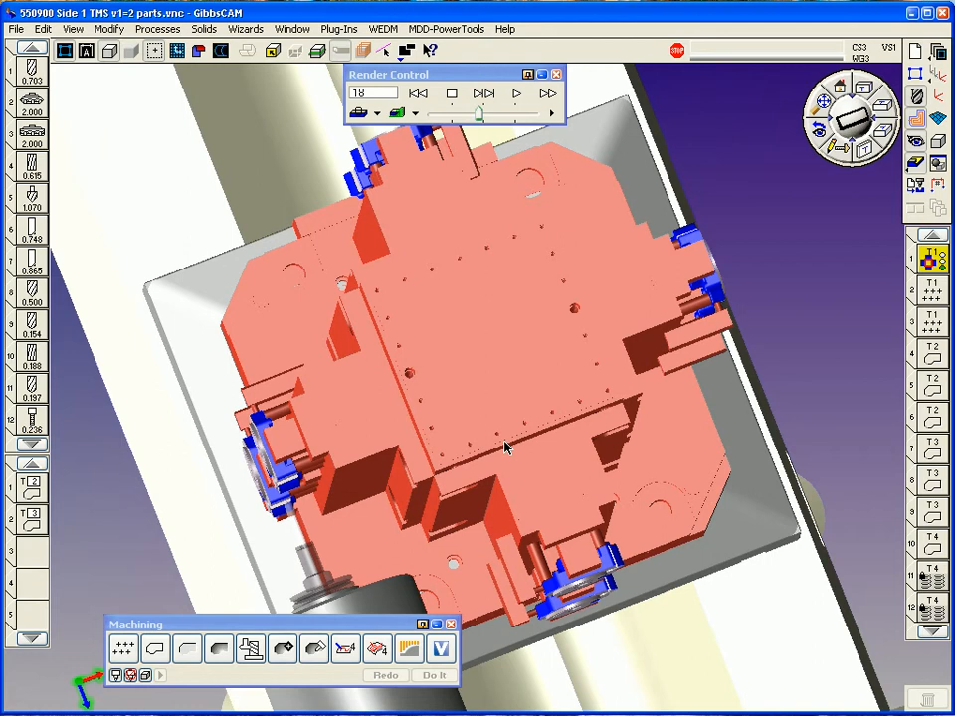
- Step the simulation through operations 19 to 24, returning to the isometric machine view along the way
click(516, 92)
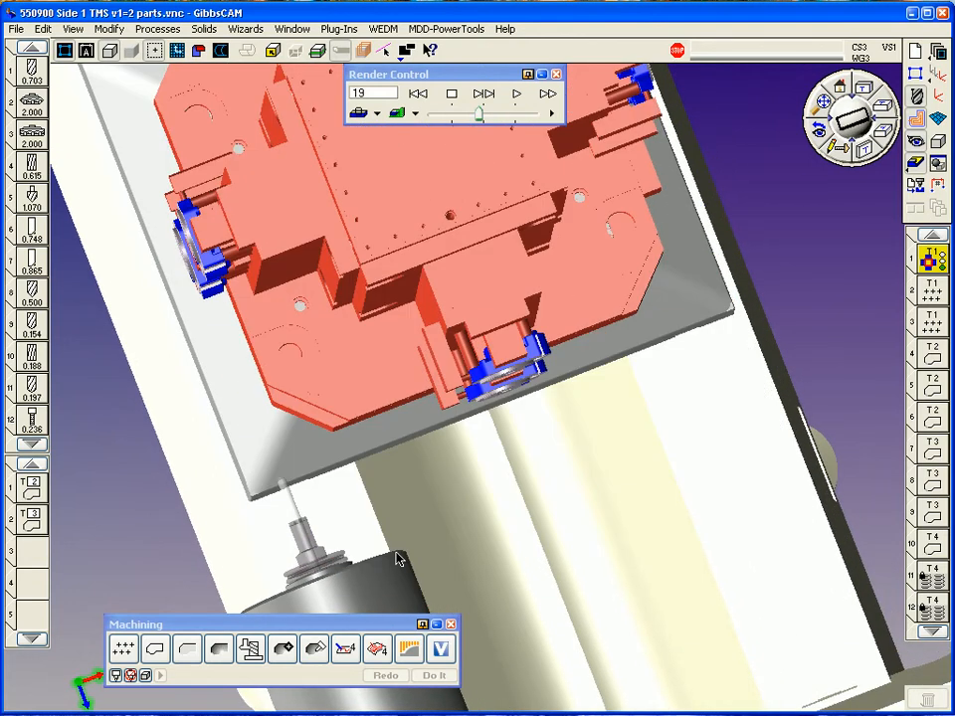
click(514, 91)
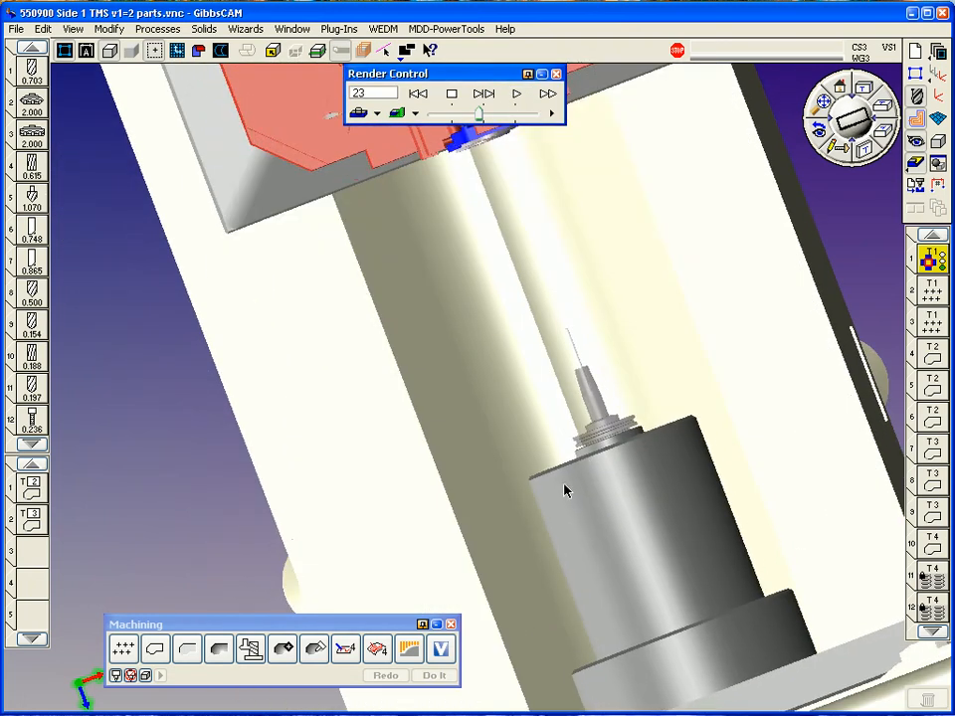
click(520, 93)
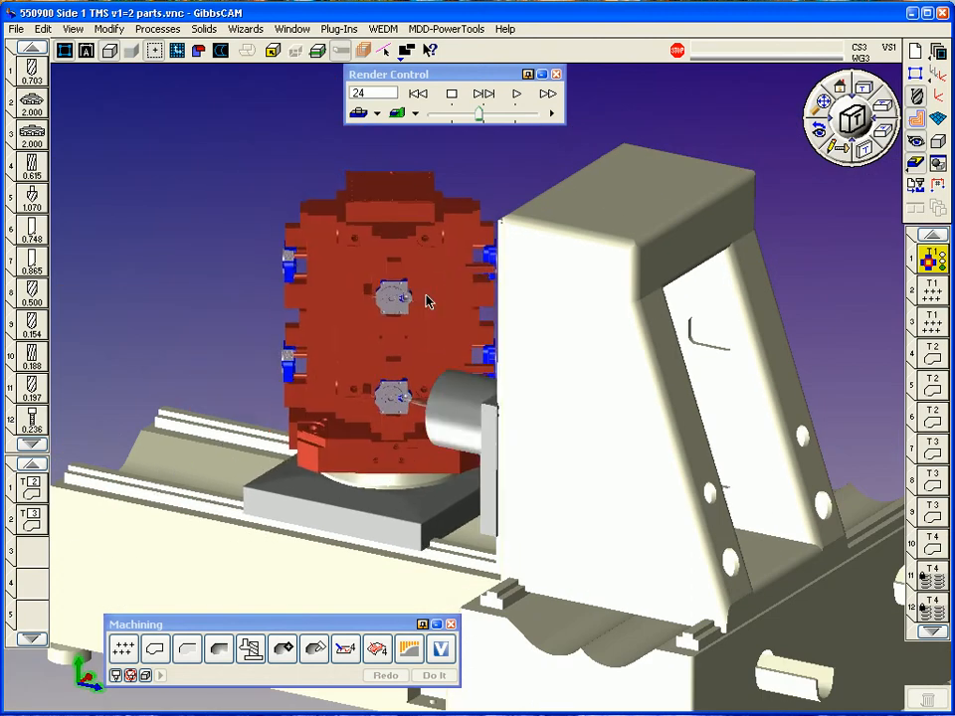
click(490, 94)
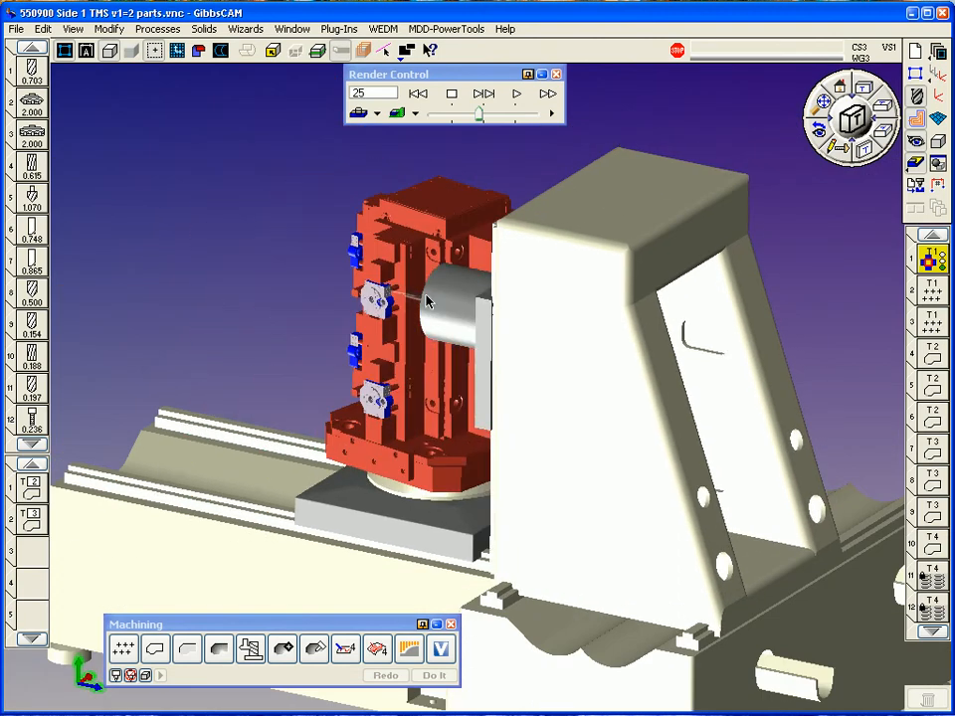